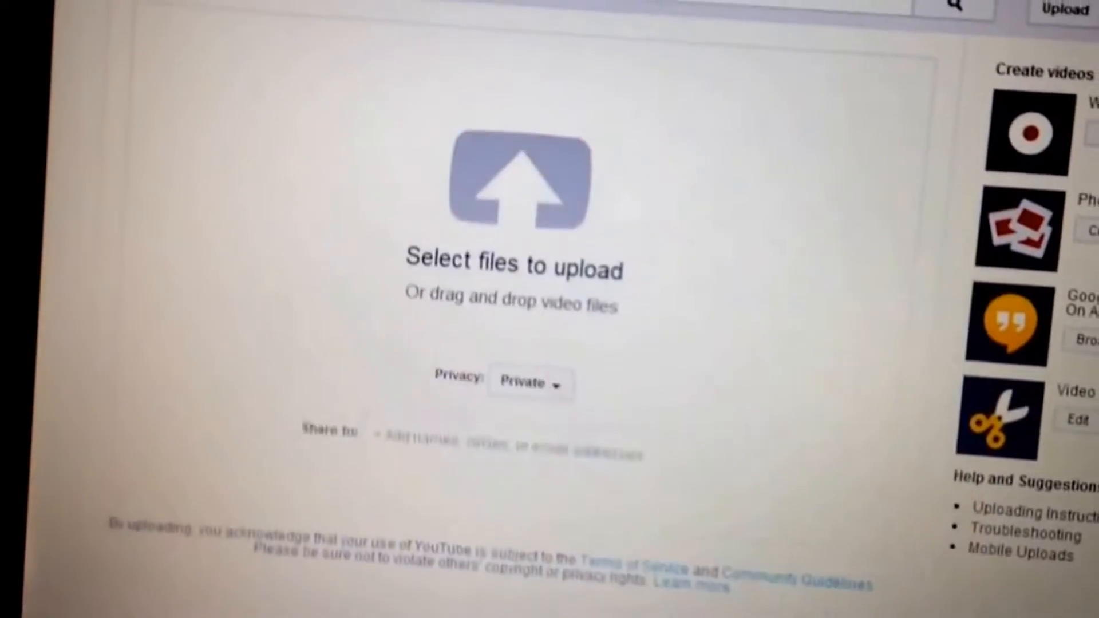
# - Bring up the file chooser at This PC > Videos with the saved game recordings
pyautogui.click(515, 183)
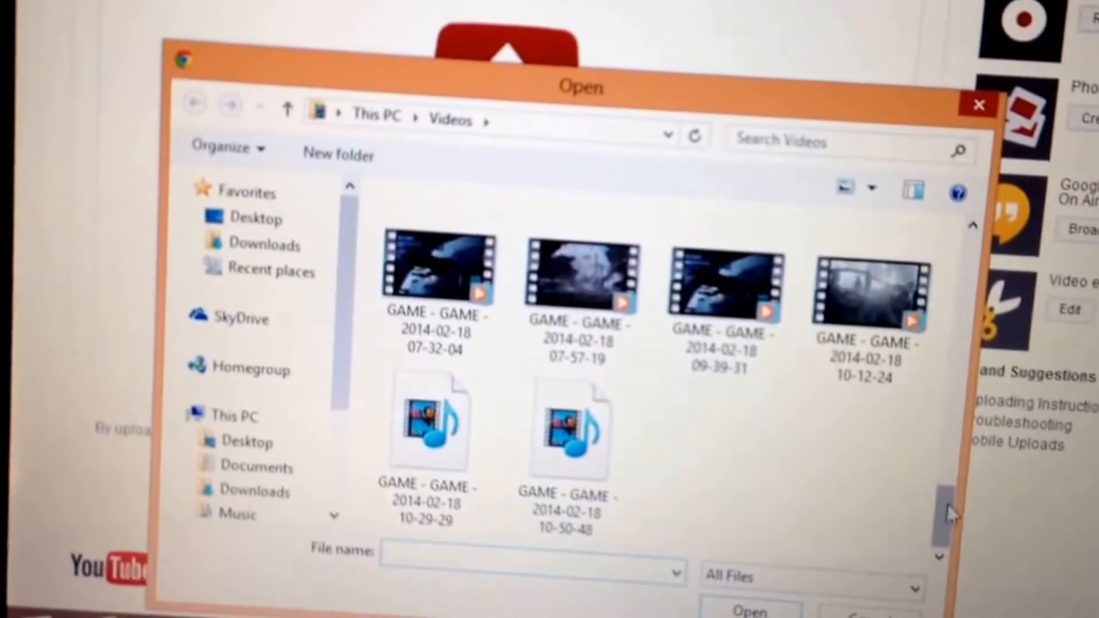
pyautogui.scroll(-3)
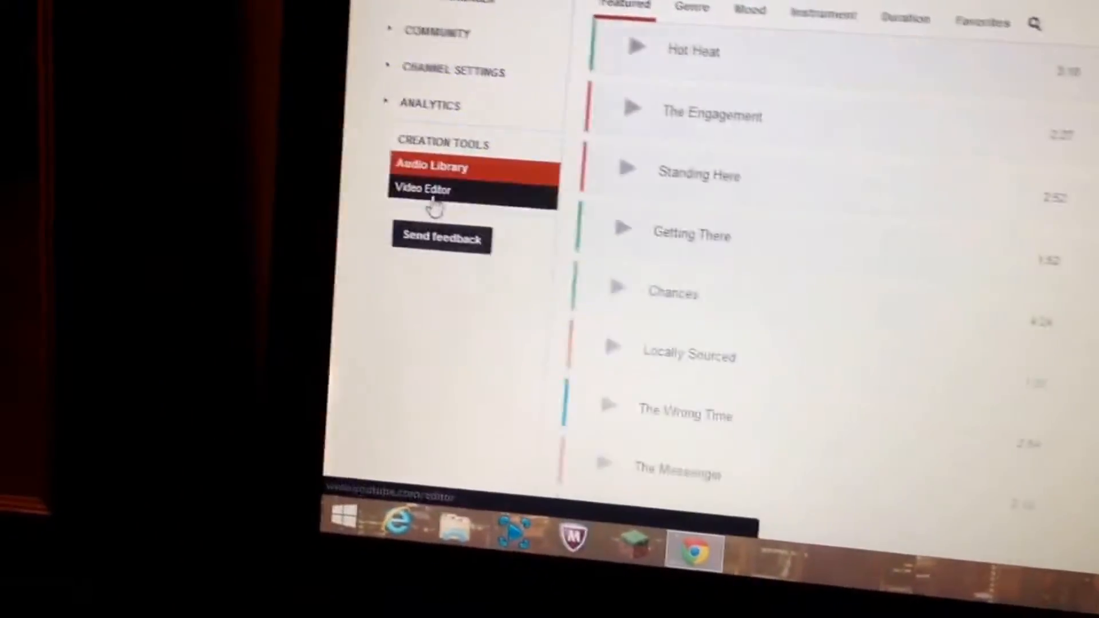
# - Launch the Video Editor from the Creation Tools sidebar
pyautogui.click(428, 188)
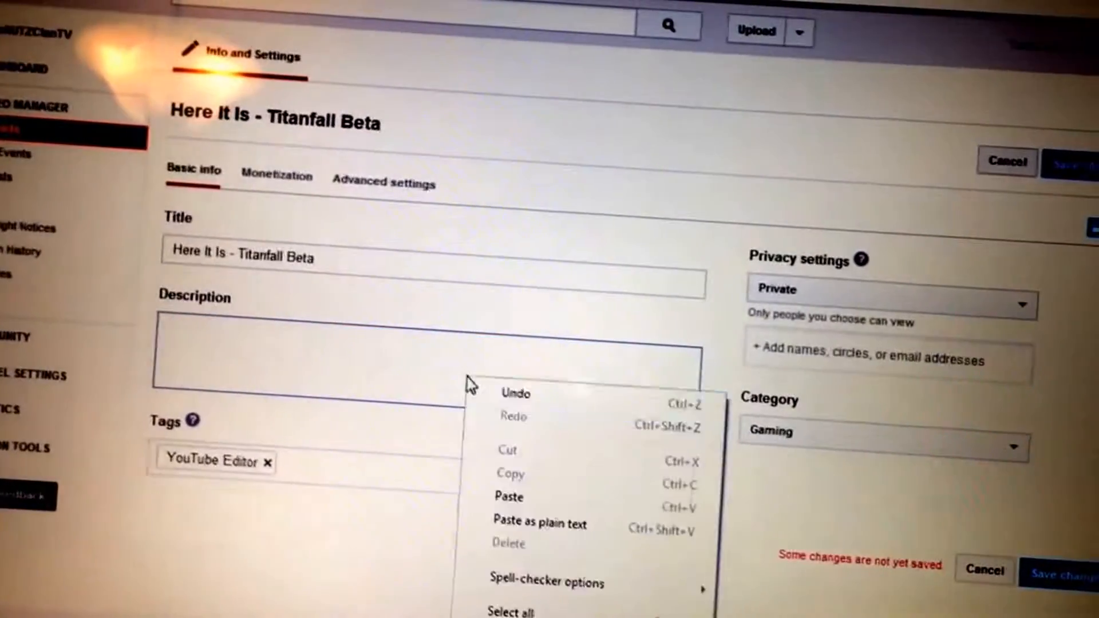
# - Paste the NUTZ Clan description and schedule publishing for Feb 20, 2014
pyautogui.click(508, 497)
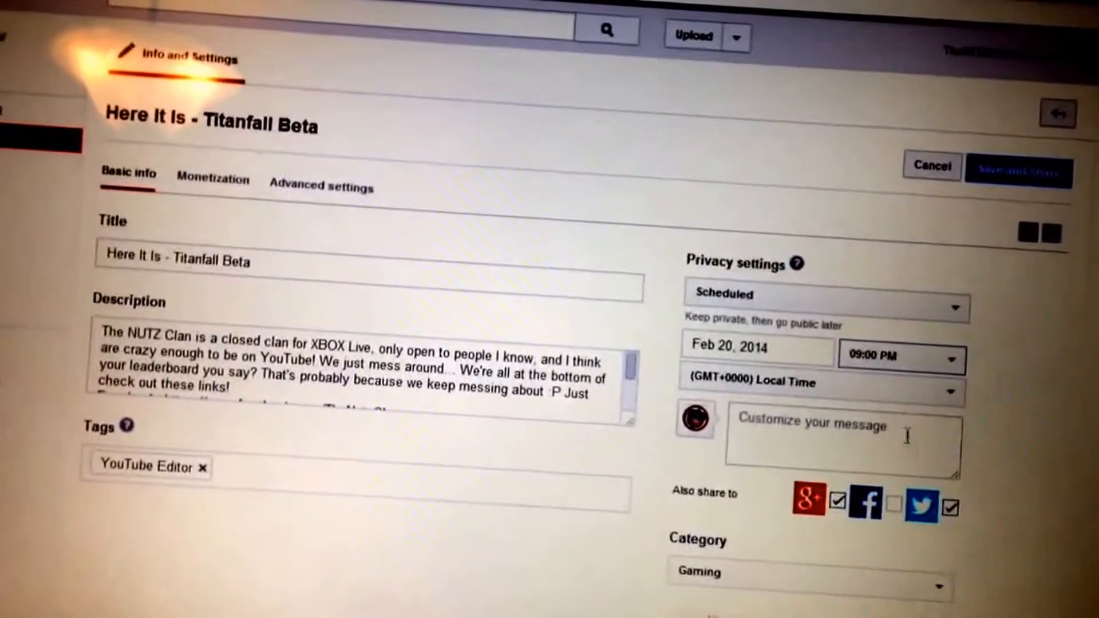
pyautogui.click(903, 357)
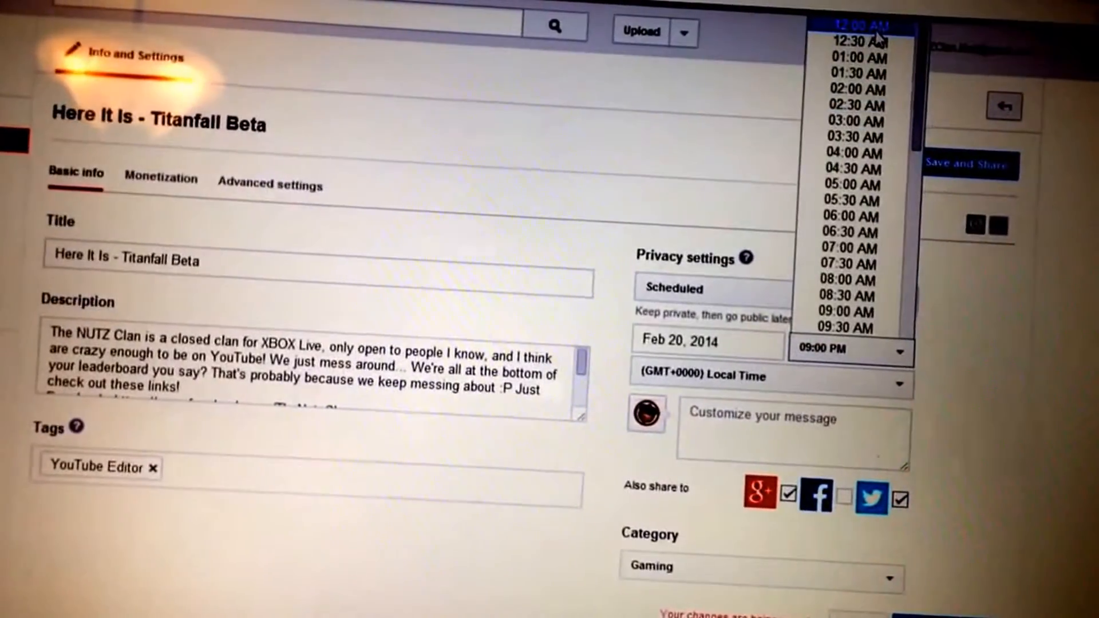
# - Replace the YouTube Editor tag with titanfall, beta, nutz, clan and Xbox suggestions
pyautogui.click(860, 25)
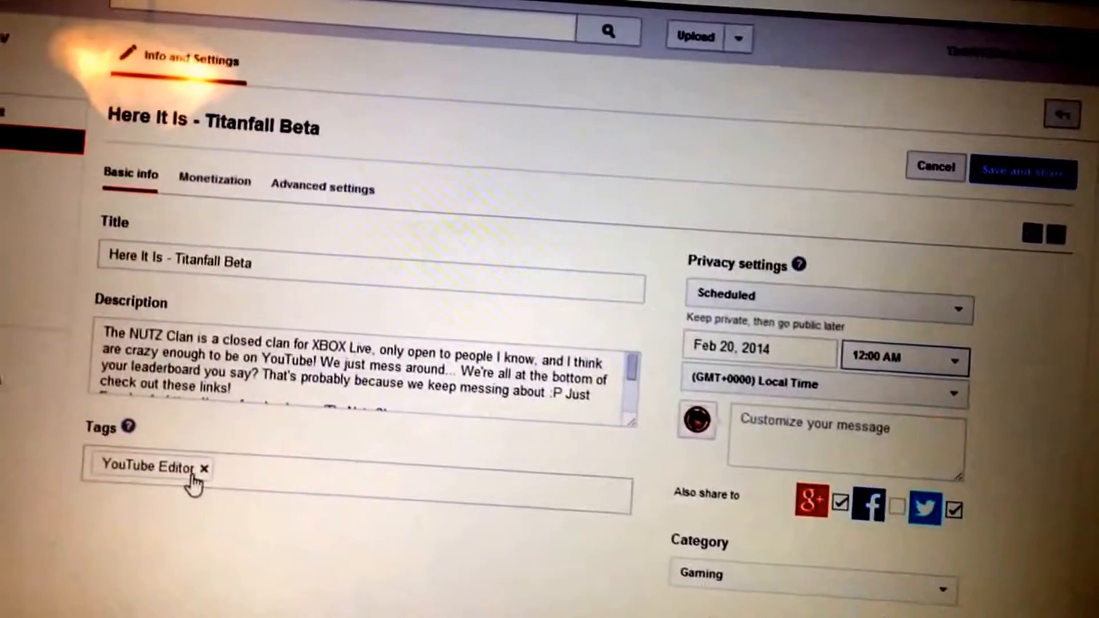
pyautogui.click(205, 467)
pyautogui.write('here it is ')
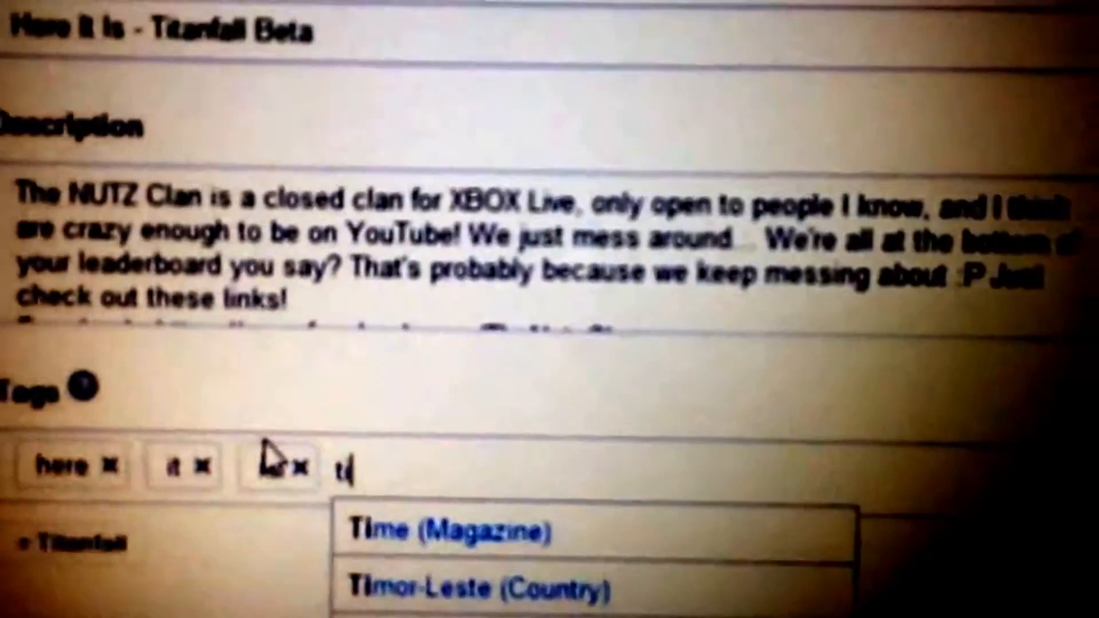
pyautogui.write('titanfall beta from the nutz clan tv on')
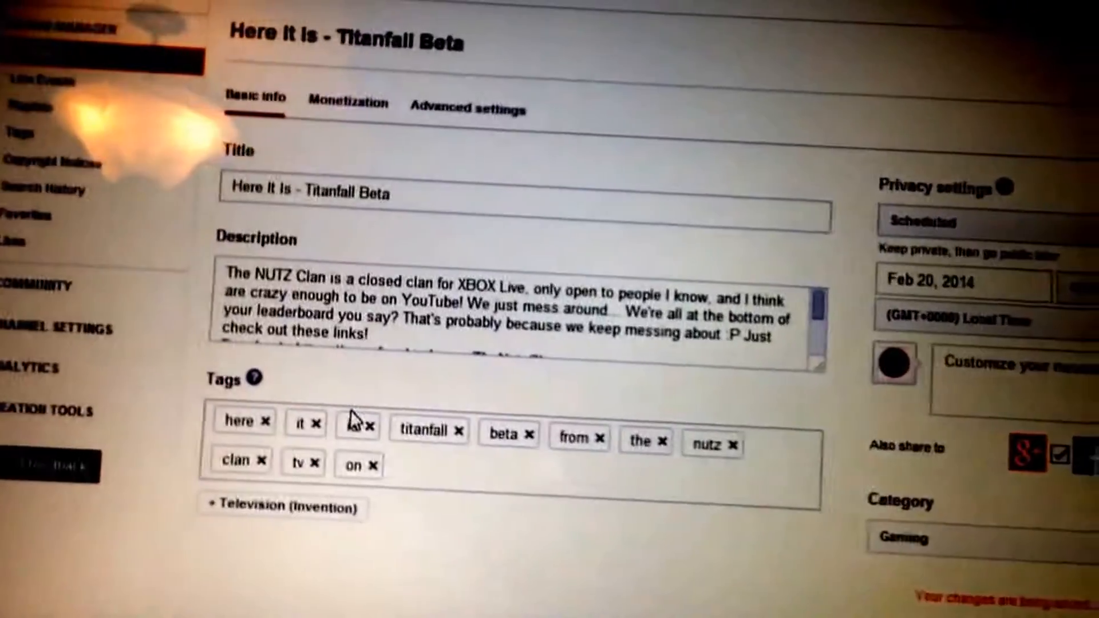
pyautogui.write('xbo')
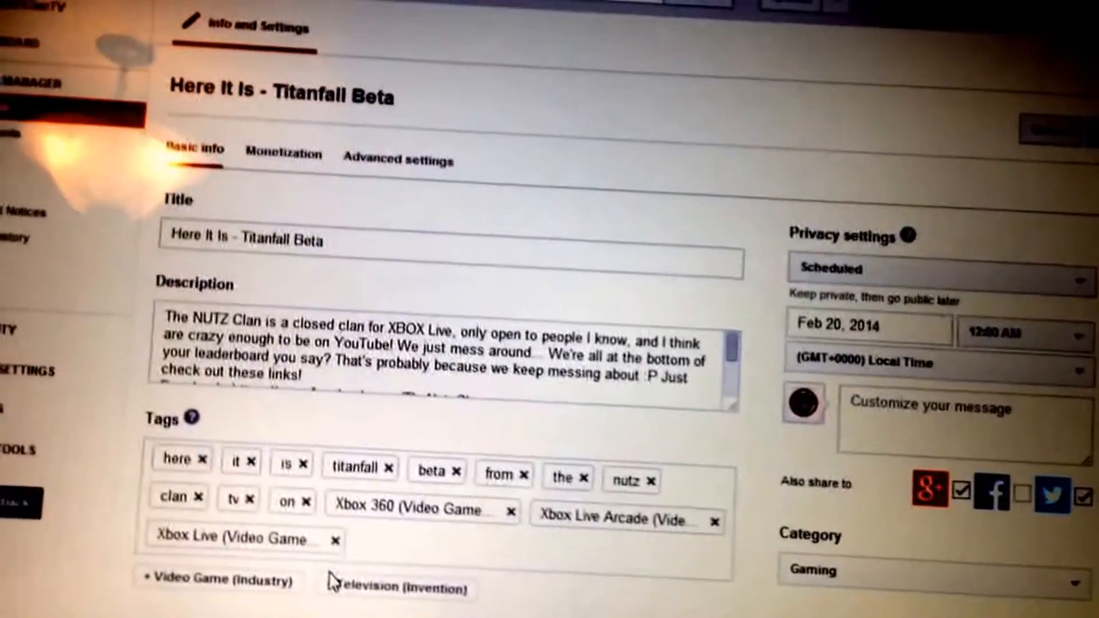
pyautogui.write('xbox')
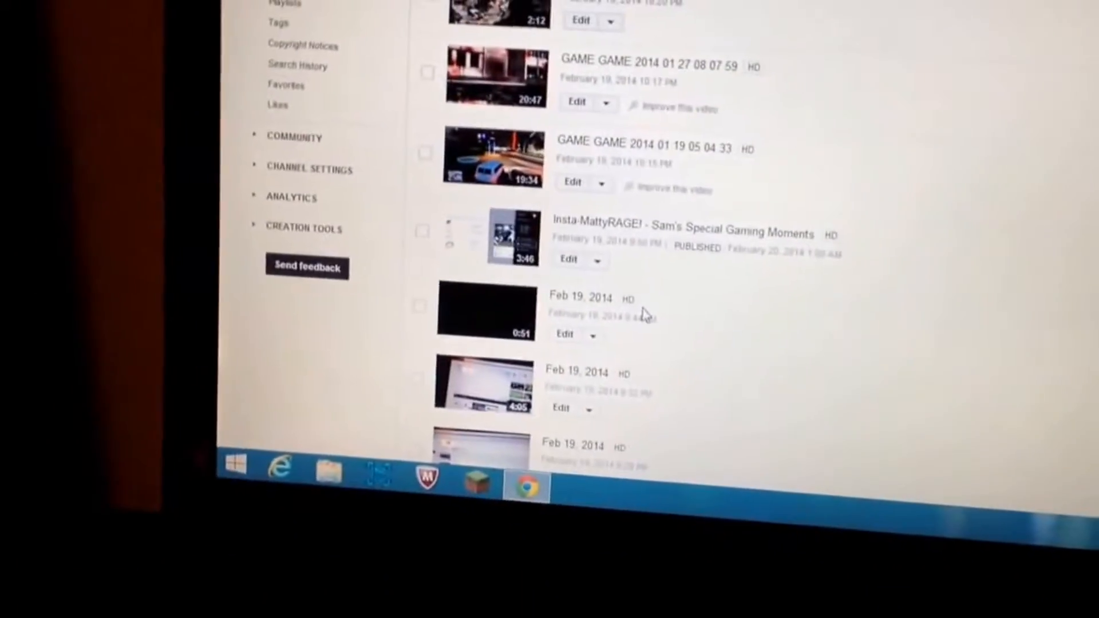
# - Scroll the Video Manager list until 'Here It Is - Titanfall Beta' shows as published
pyautogui.scroll(-3)
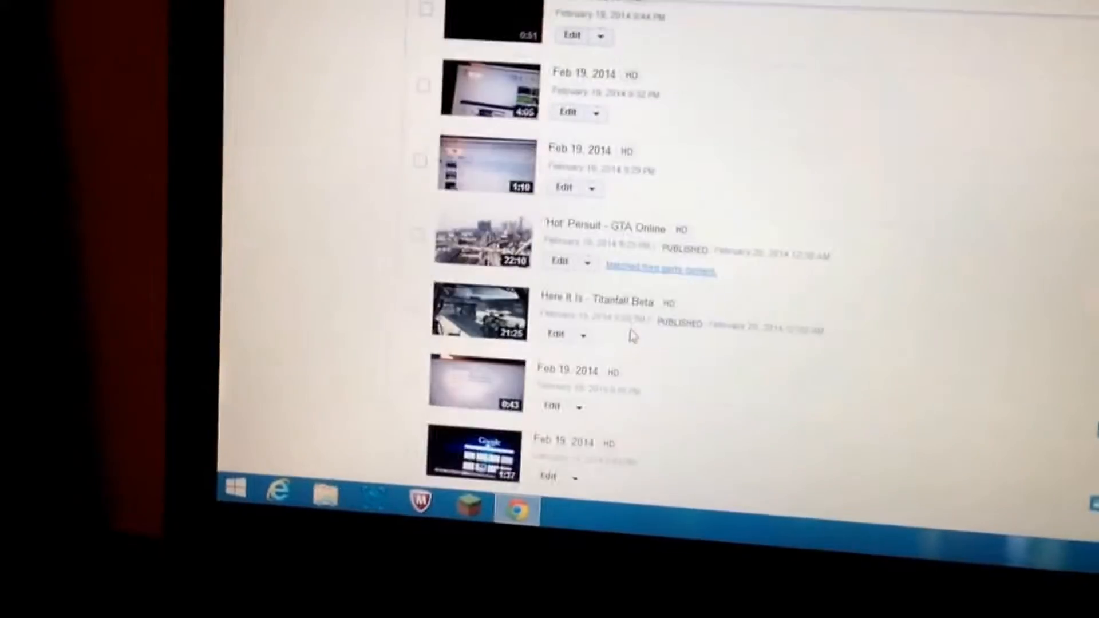